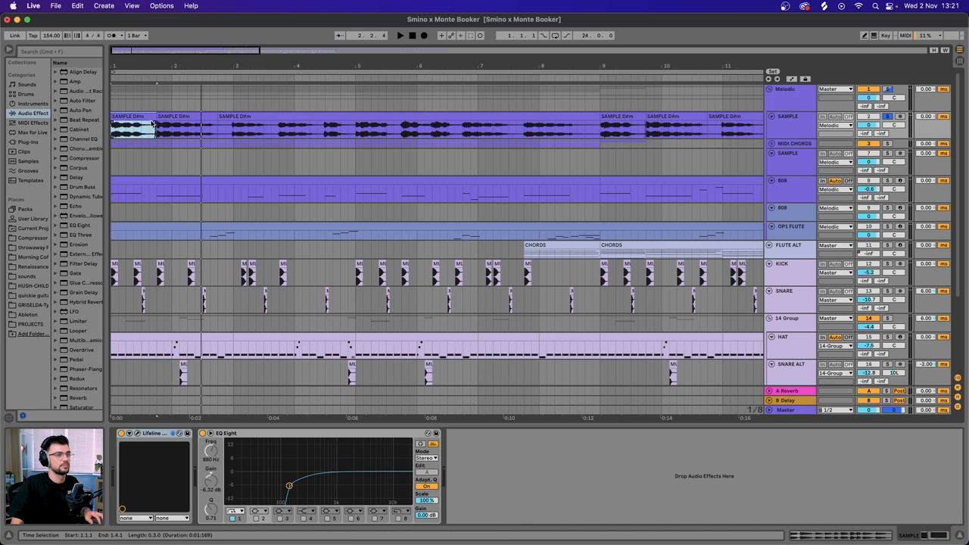
# - Convert the sample clip's harmony to a new MIDI track via its context menu
pyautogui.click(133, 115)
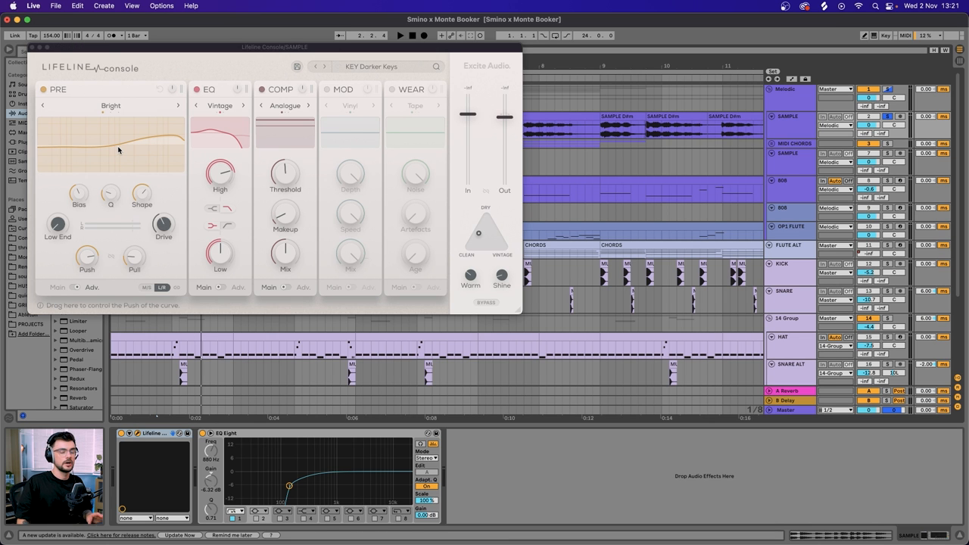
pyautogui.moveTo(28, 63)
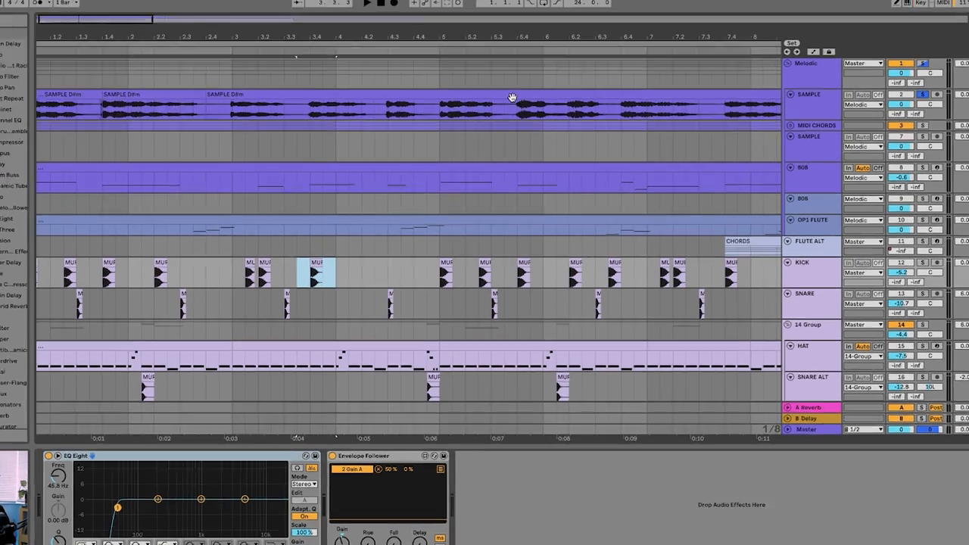
pyautogui.rightClick(512, 97)
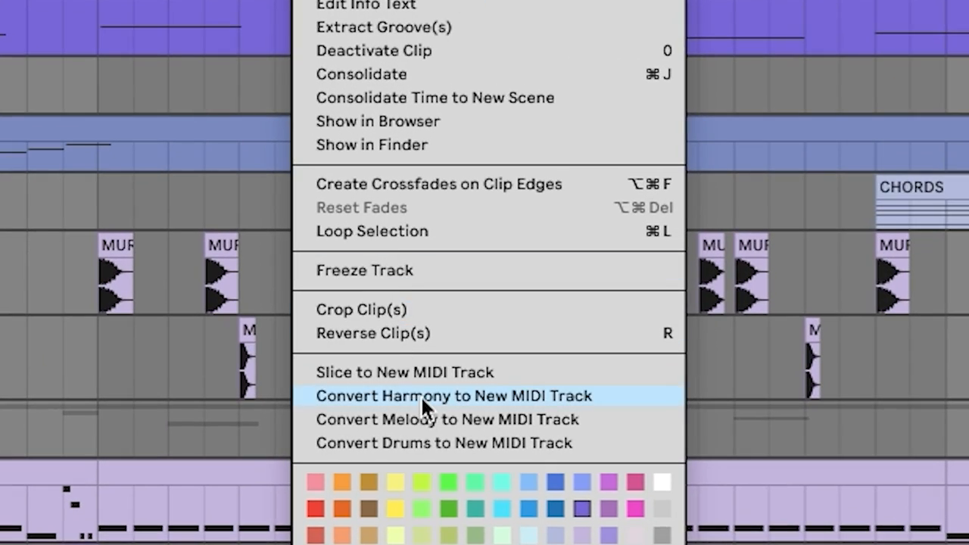
pyautogui.click(451, 396)
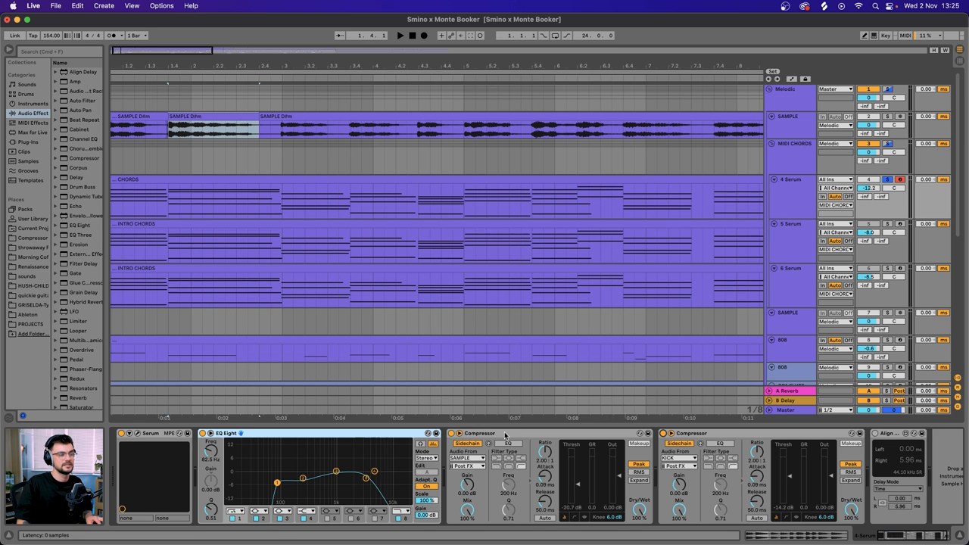
# - Select the INTRO CHORDS clip to show its Serum, EQ Eight and Compressor chain
pyautogui.click(688, 433)
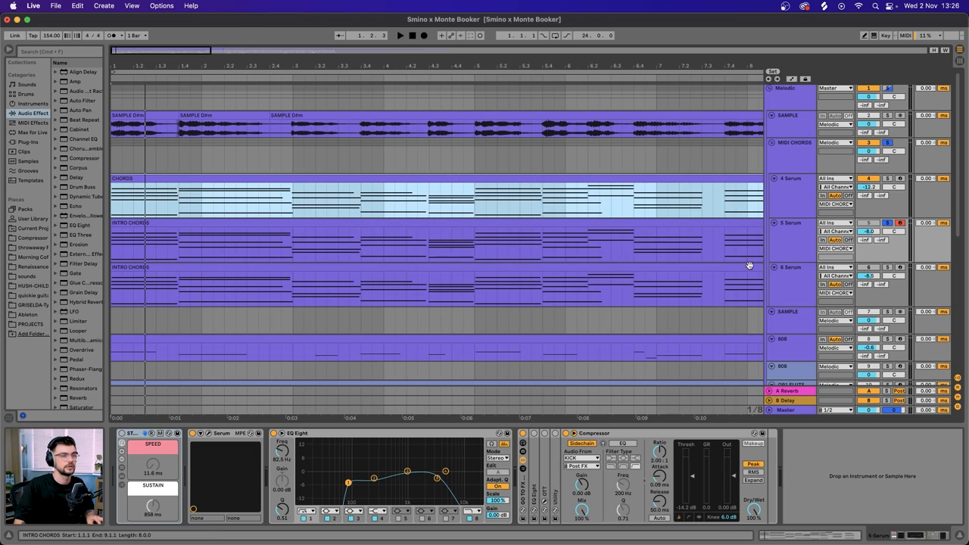
pyautogui.click(400, 35)
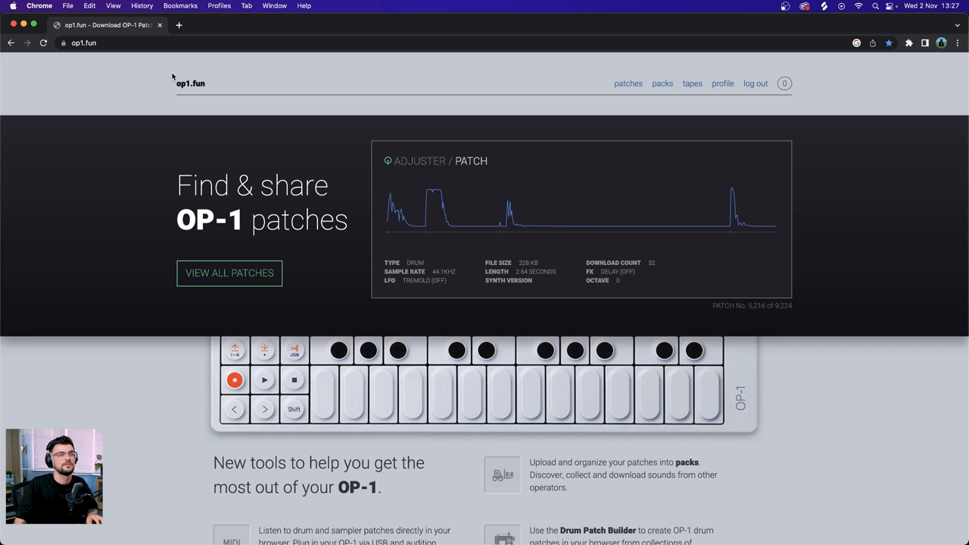
pyautogui.moveTo(457, 60)
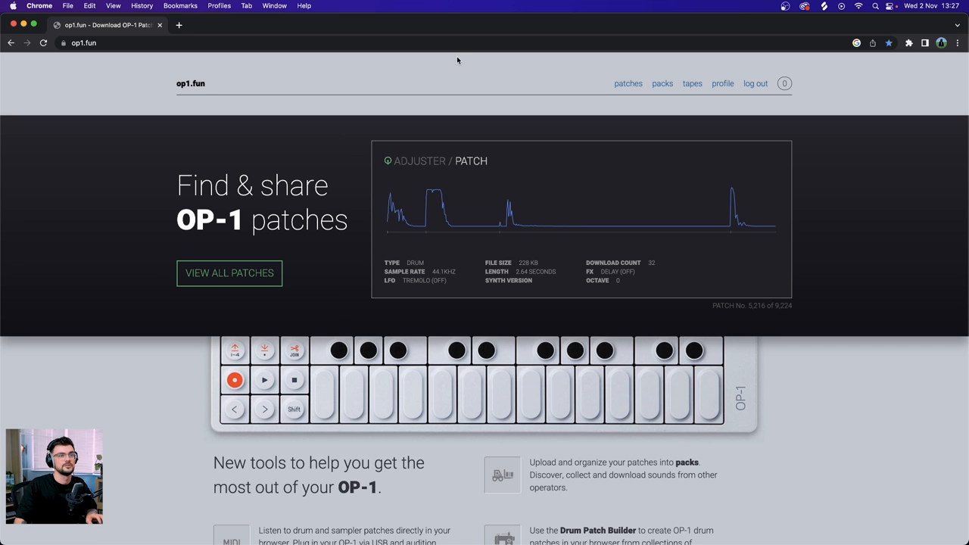
pyautogui.moveTo(720, 83)
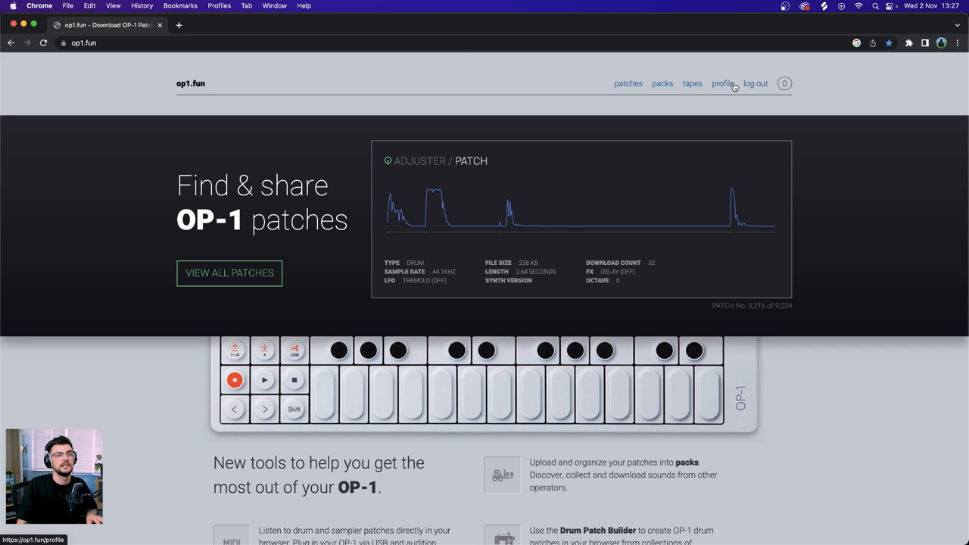
# - Sort the full patch list by Most Downloads and open the NANGS patch page
pyautogui.click(628, 83)
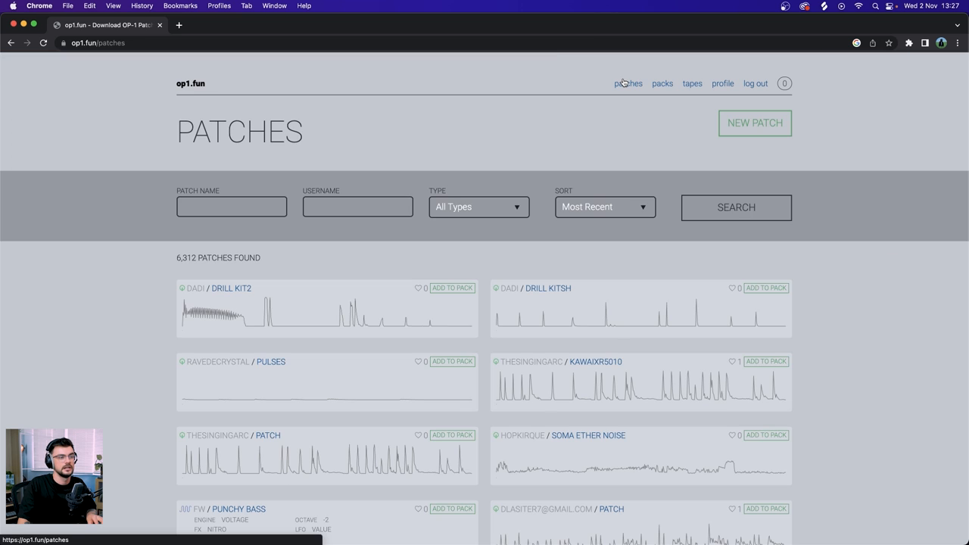
pyautogui.moveTo(805, 230)
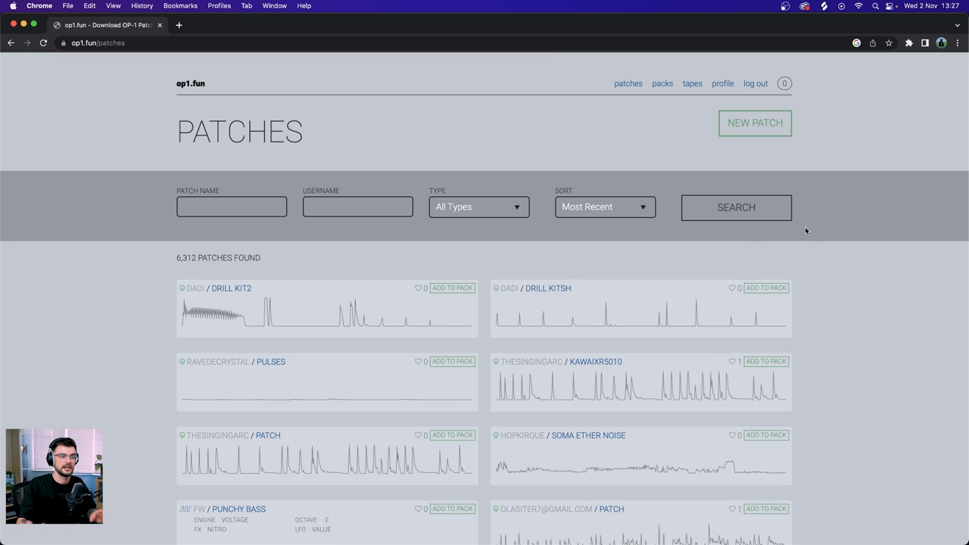
pyautogui.moveTo(499, 399)
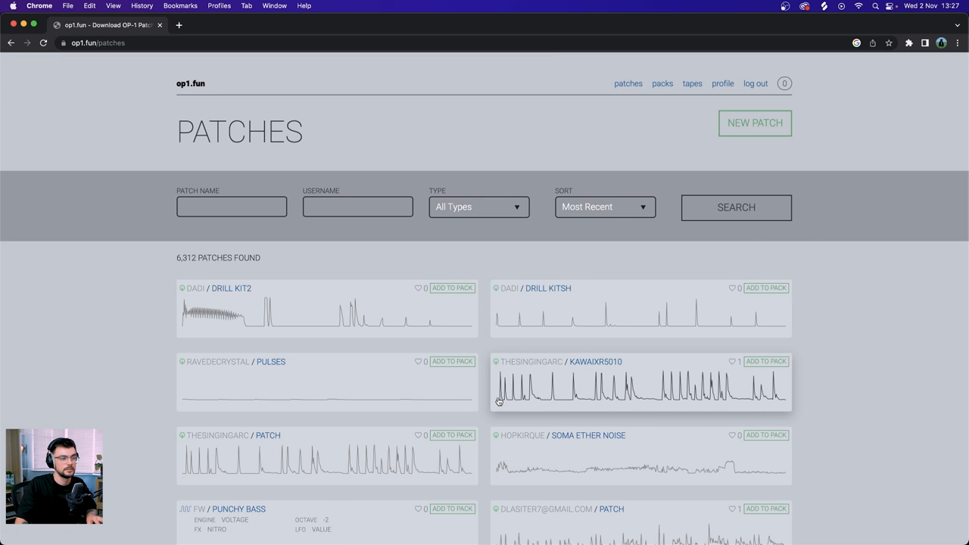
pyautogui.scroll(3)
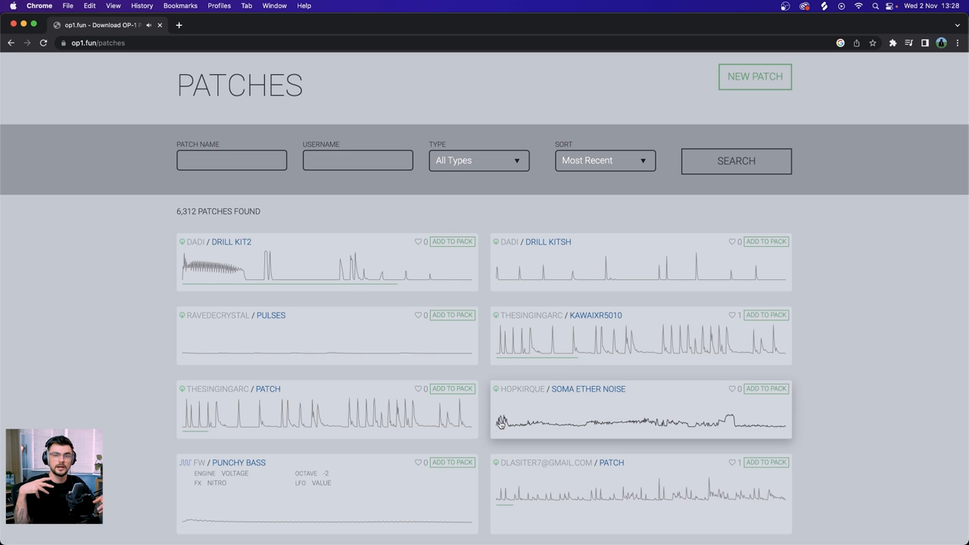
pyautogui.click(604, 161)
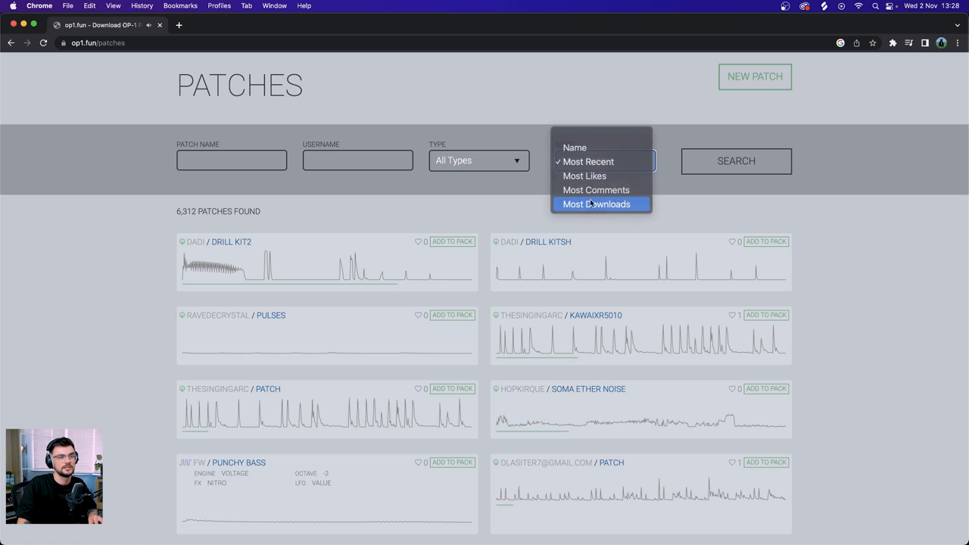
pyautogui.click(596, 203)
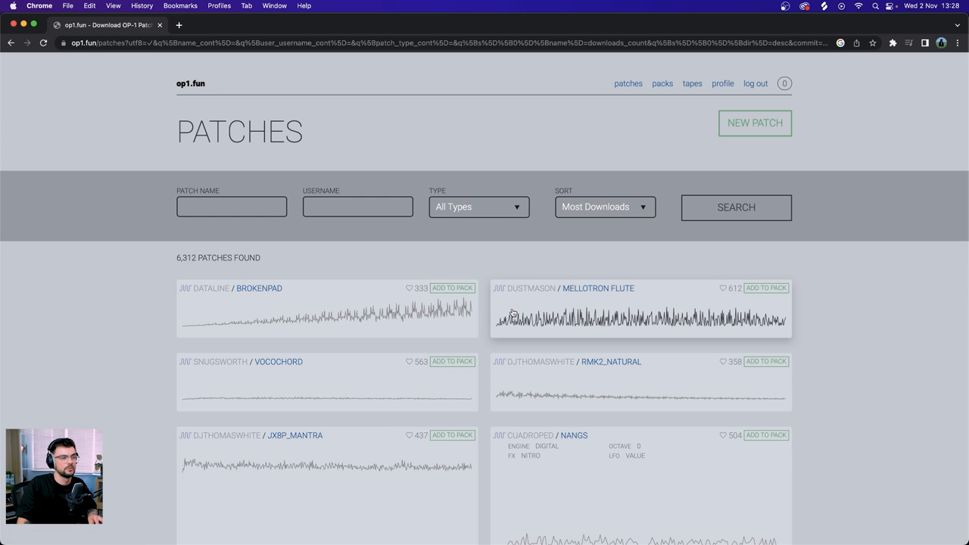
pyautogui.scroll(-3)
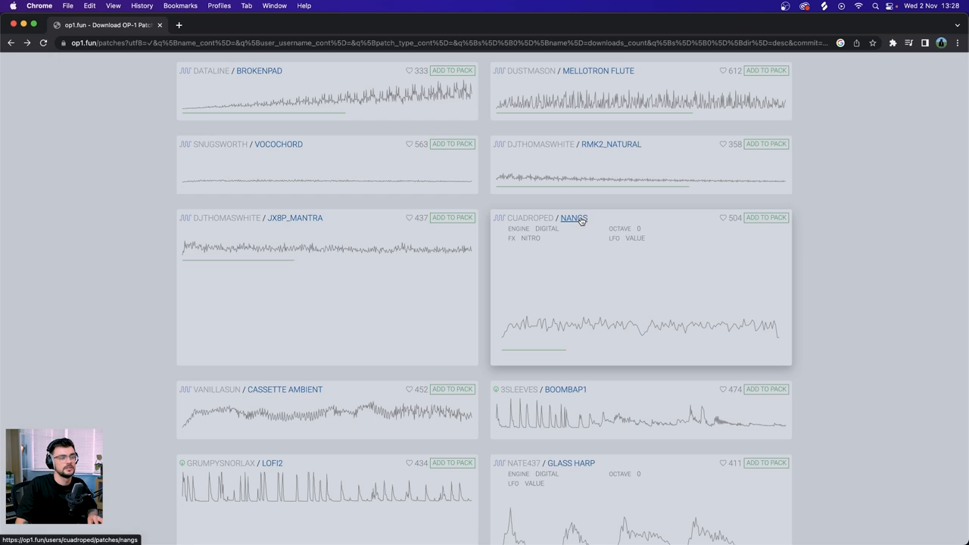
pyautogui.click(574, 218)
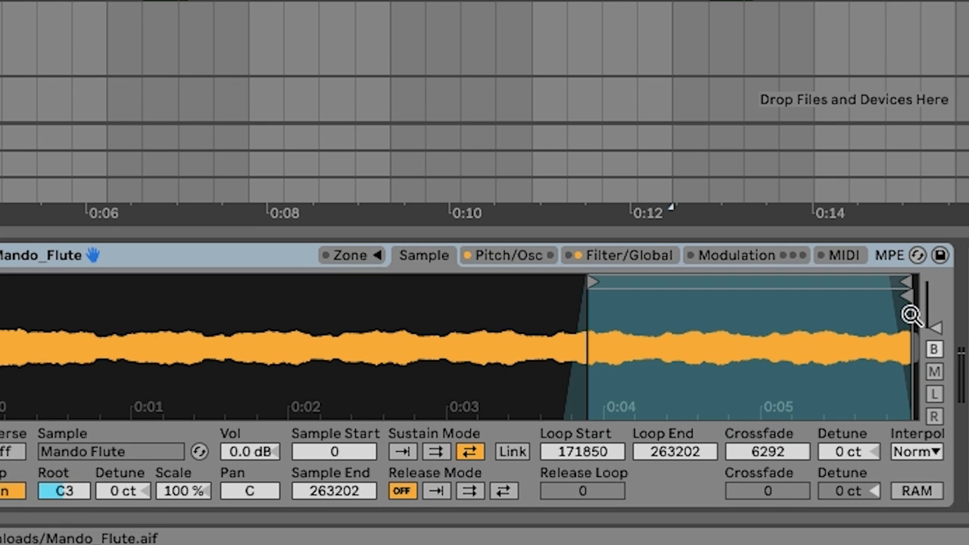
pyautogui.moveTo(704, 462)
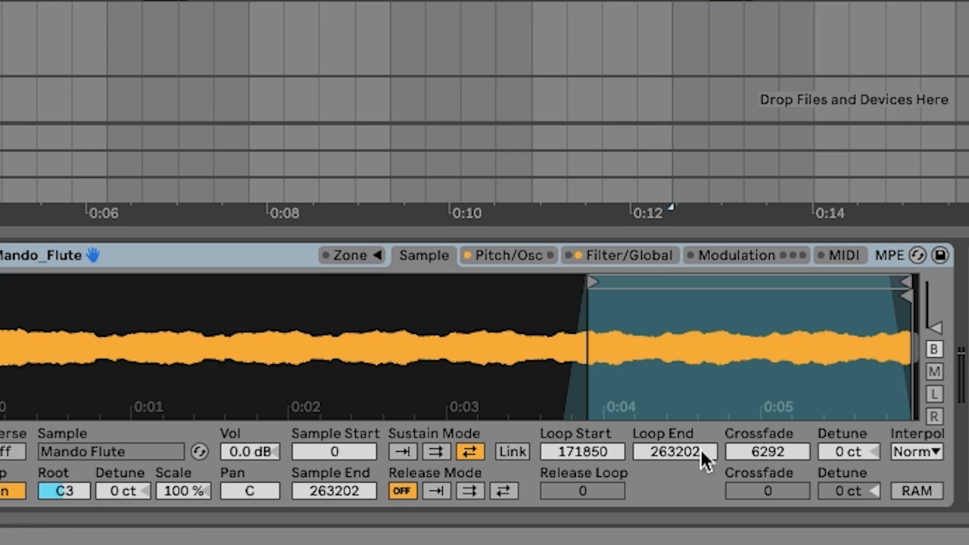
# - Adjust the Mando Flute sample's Loop End point in the Sample tab
pyautogui.click(506, 255)
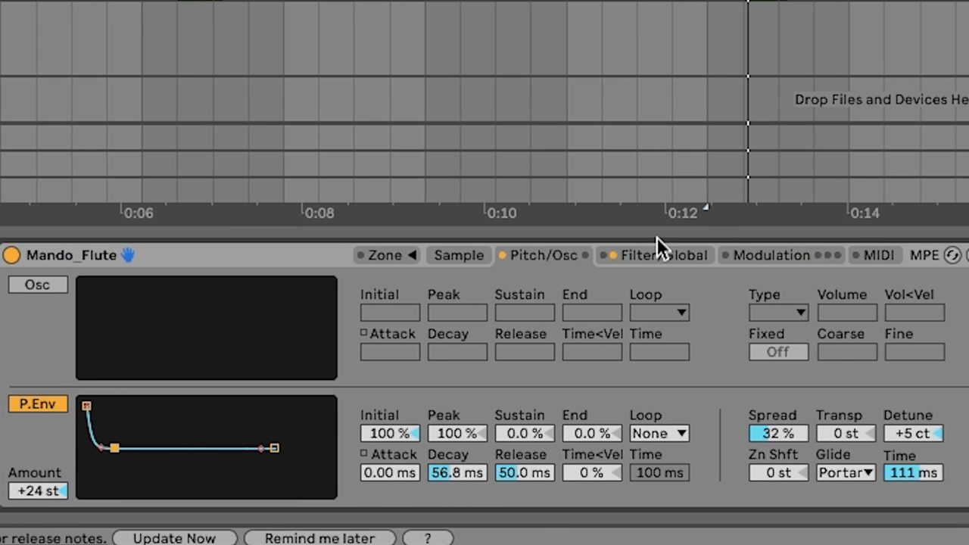
# - Show the flute sampler's Filter/Global settings
pyautogui.click(642, 254)
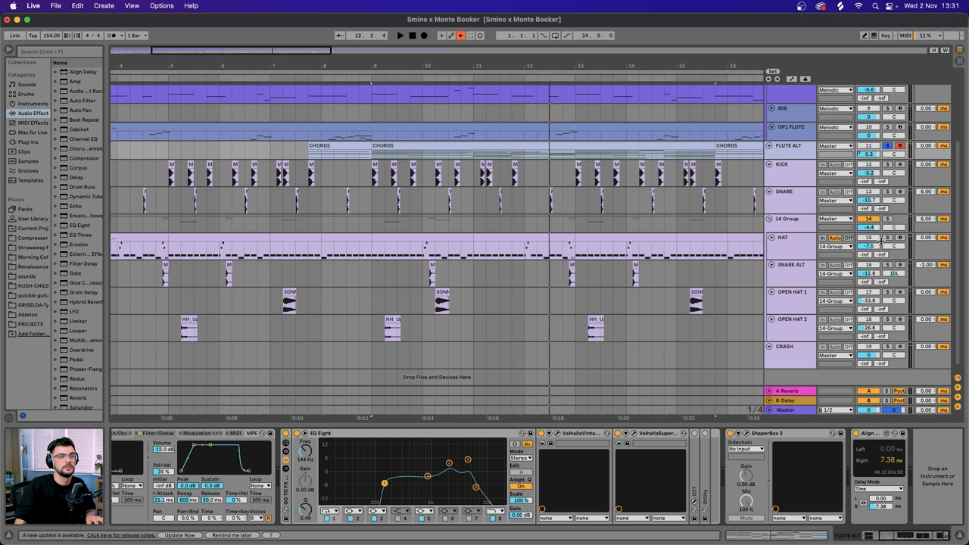
# - Bring the 808 track's MIDI clip into the note editor
pyautogui.click(400, 34)
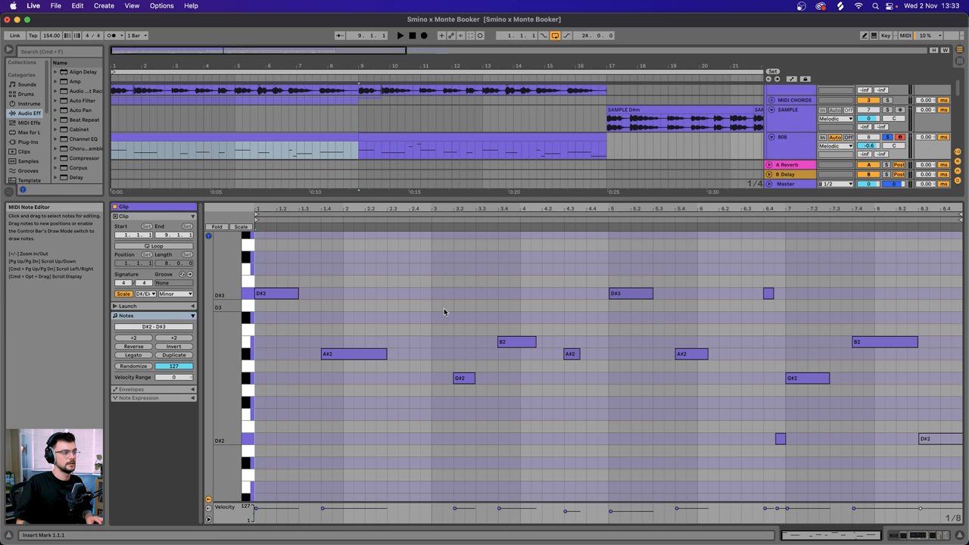
pyautogui.click(400, 36)
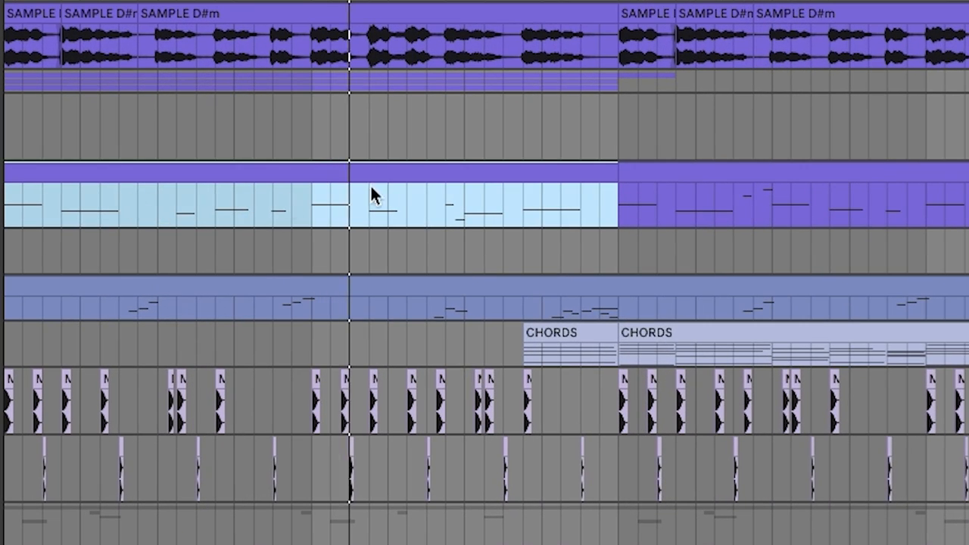
# - Map the LFO to EQ Eight band 8 Frequency on the hat track
pyautogui.click(431, 204)
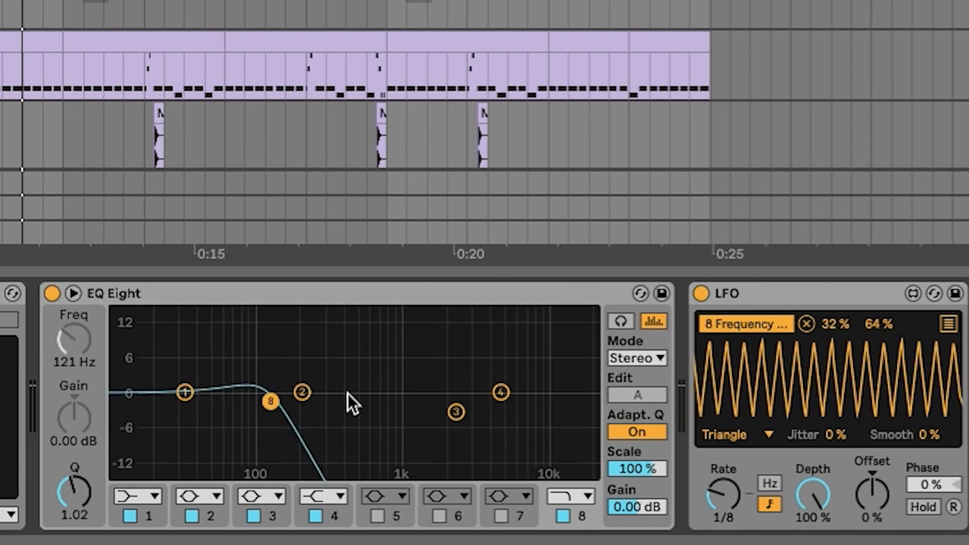
# - Adjust the low-pass cutoff, LFO rate and sweep range, keeping a Triangle waveform
pyautogui.moveTo(269, 402); pyautogui.dragTo(386, 401)
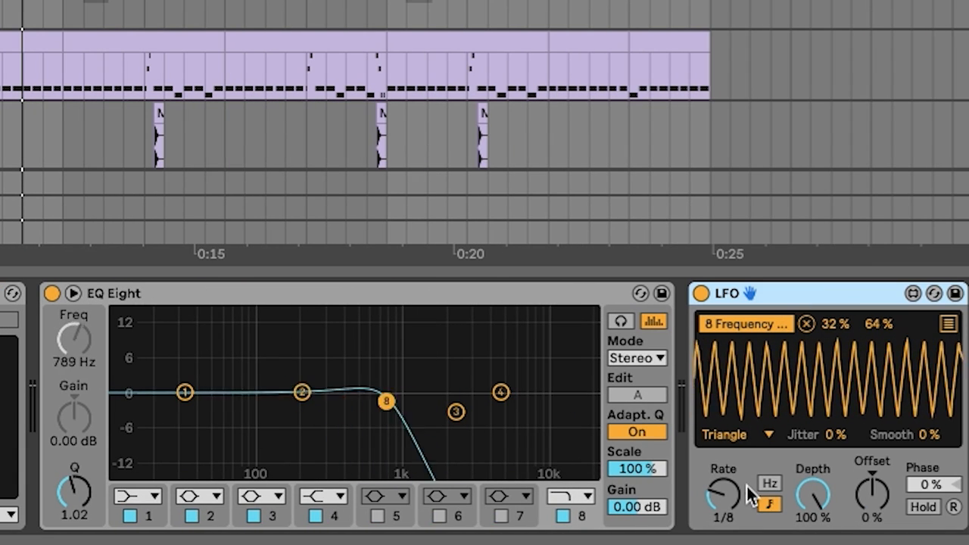
pyautogui.moveTo(386, 400); pyautogui.dragTo(306, 403)
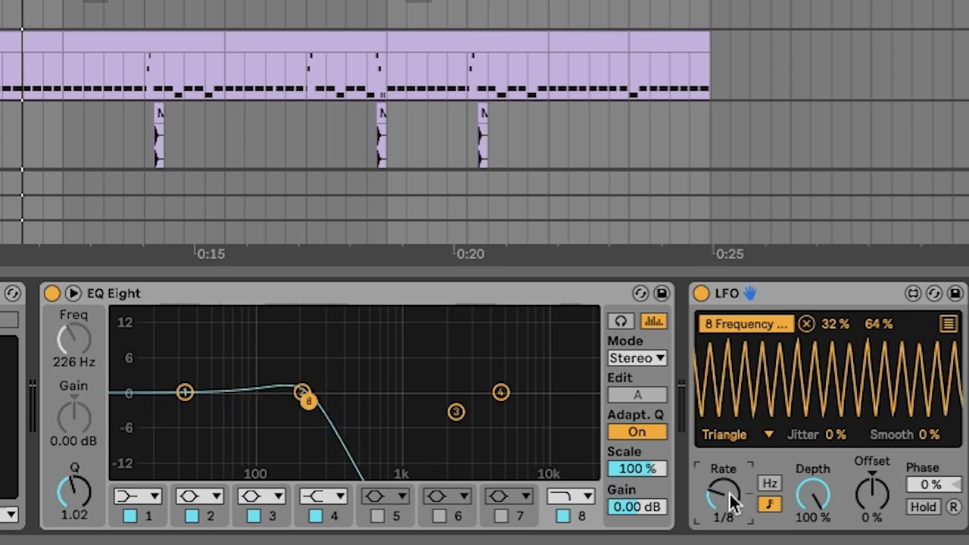
pyautogui.moveTo(308, 401); pyautogui.dragTo(369, 401)
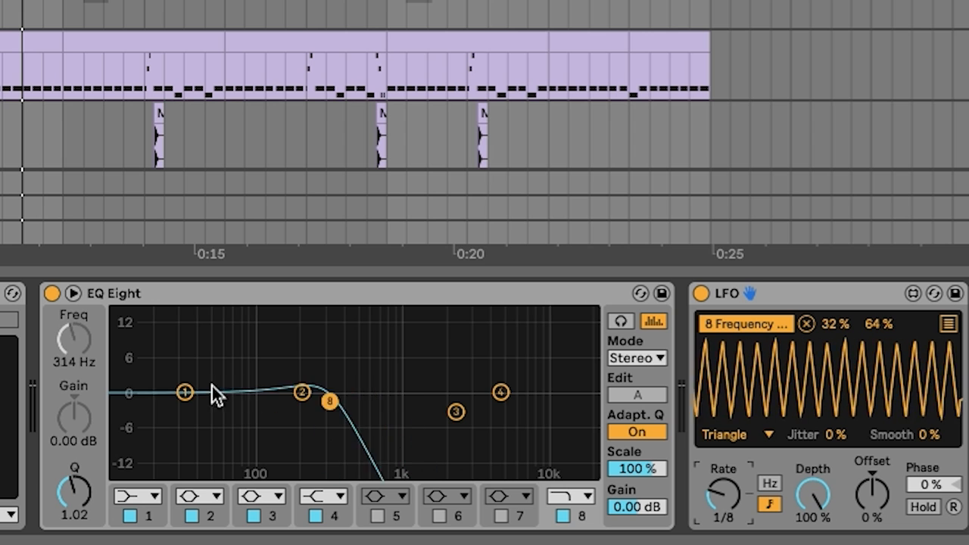
pyautogui.moveTo(328, 401); pyautogui.dragTo(413, 401)
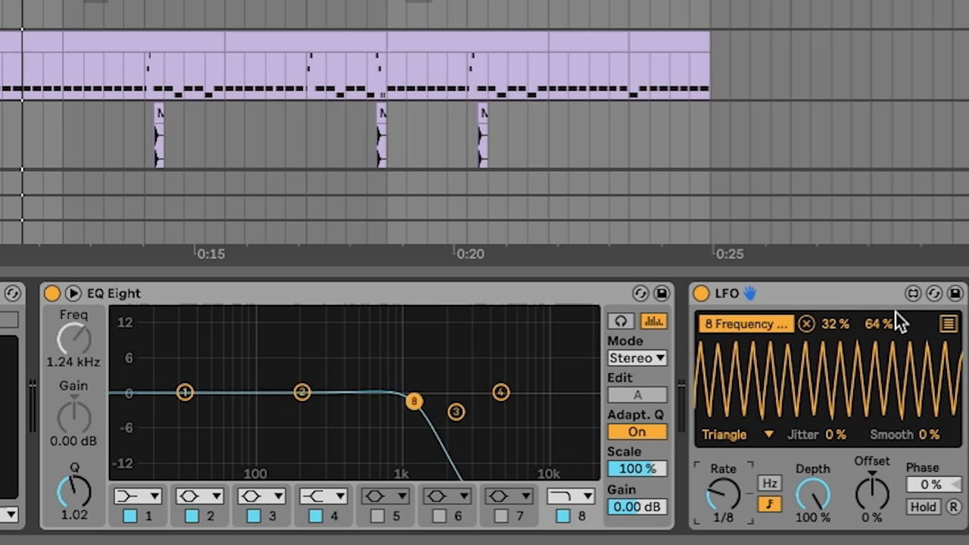
pyautogui.moveTo(413, 403); pyautogui.dragTo(351, 403)
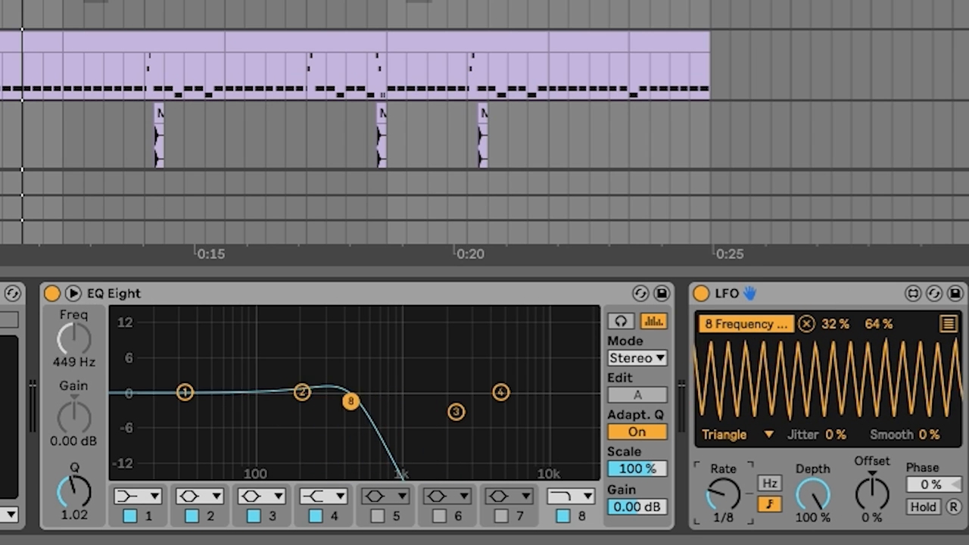
pyautogui.click(739, 433)
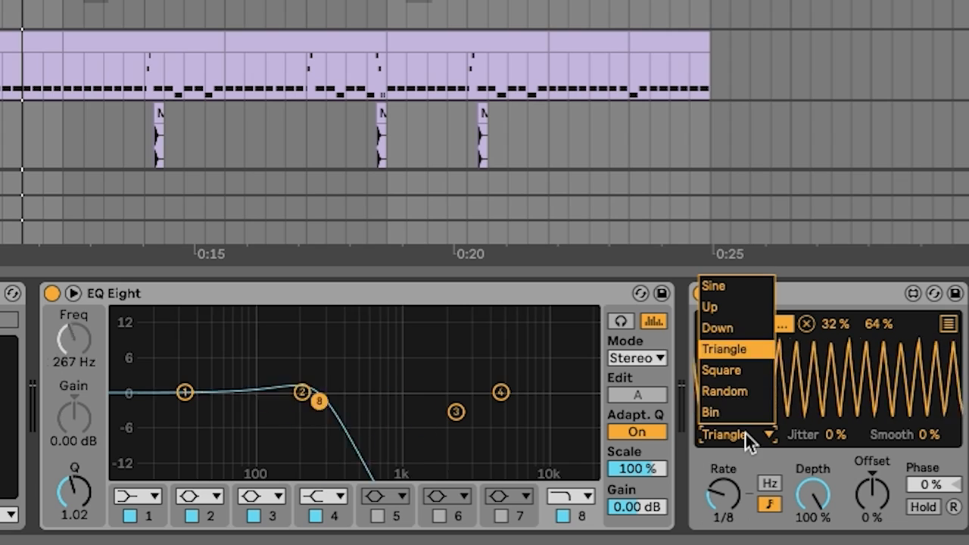
pyautogui.click(731, 348)
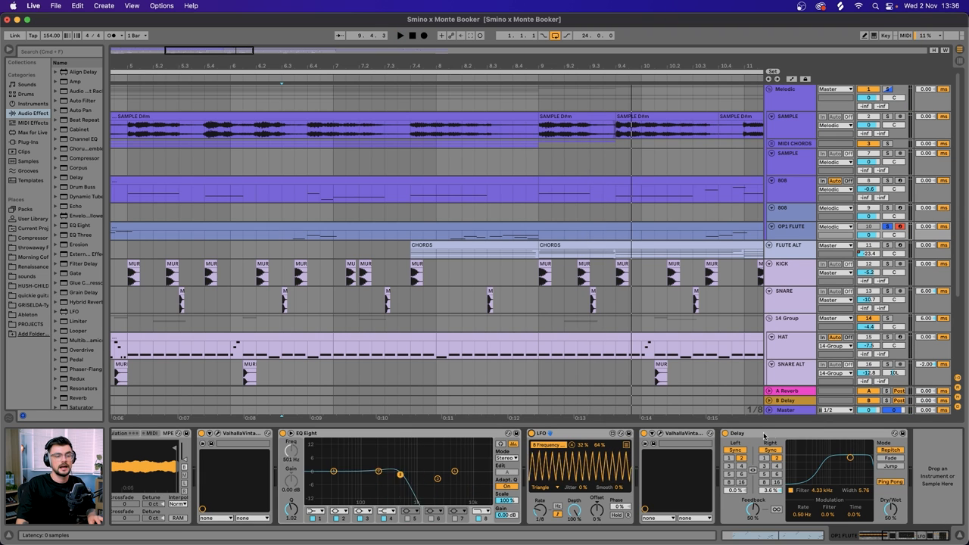
# - Drag the sample and chord clips into a longer later section
pyautogui.moveTo(400, 475); pyautogui.dragTo(416, 475)
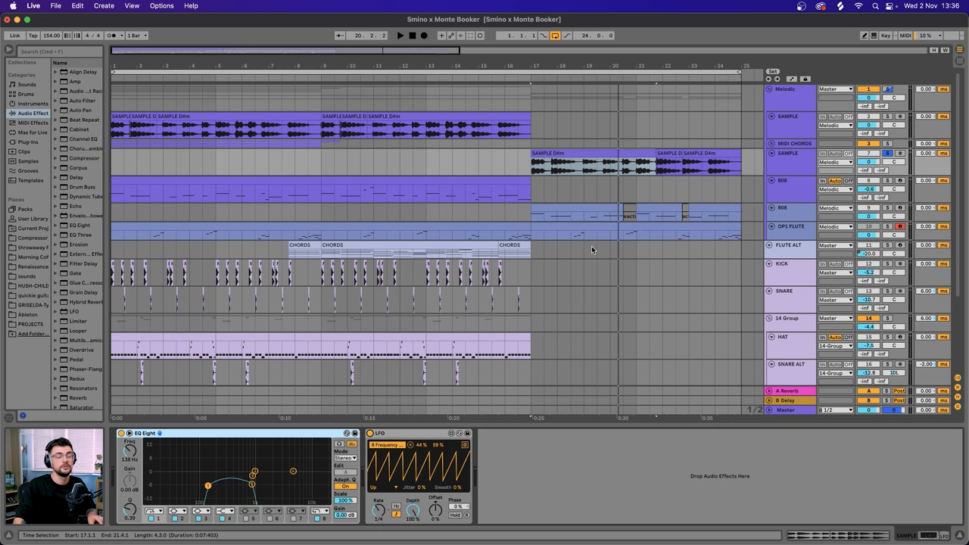
# - Adjust a clip in the Arrangement View to refine the sections
pyautogui.click(784, 209)
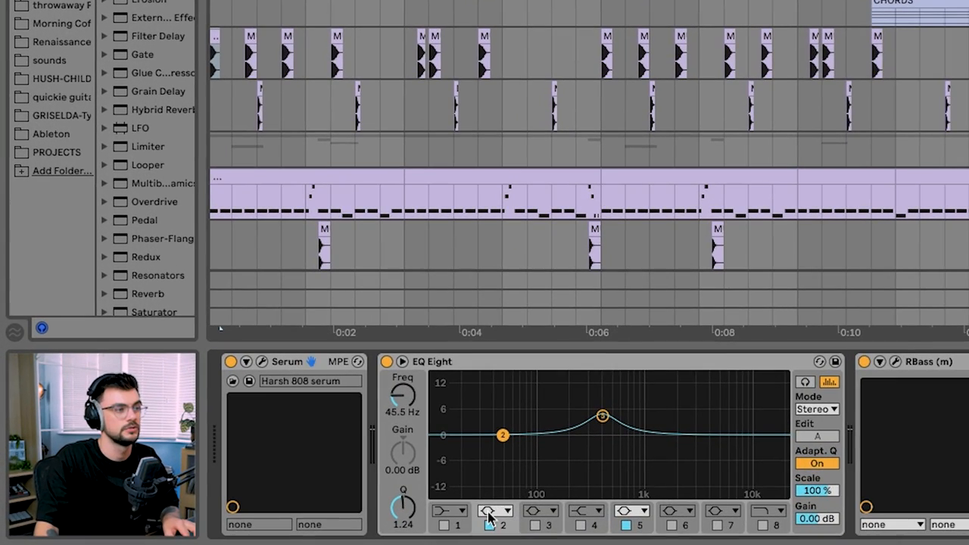
# - Reshape the EQ Eight low band on the 808, then move on to the kick clip
pyautogui.click(492, 523)
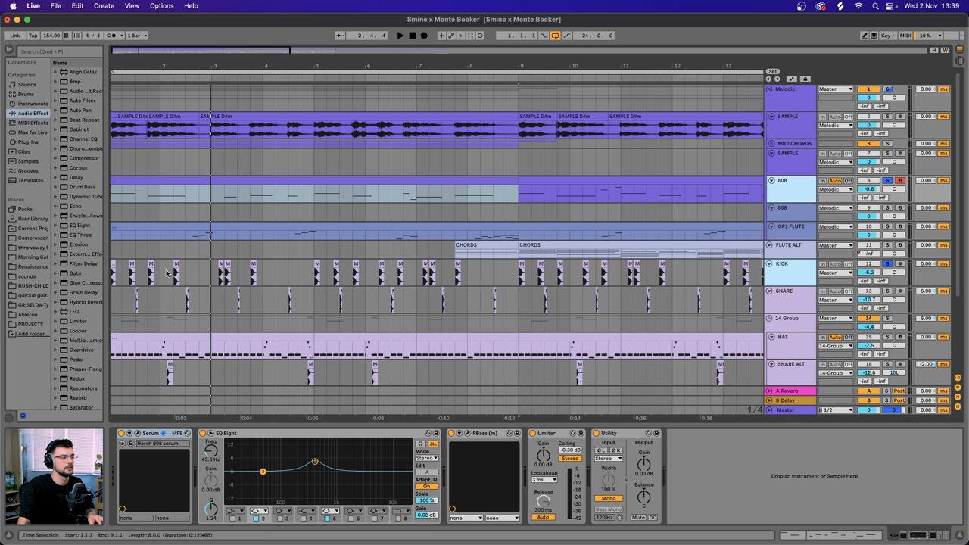
pyautogui.moveTo(241, 222)
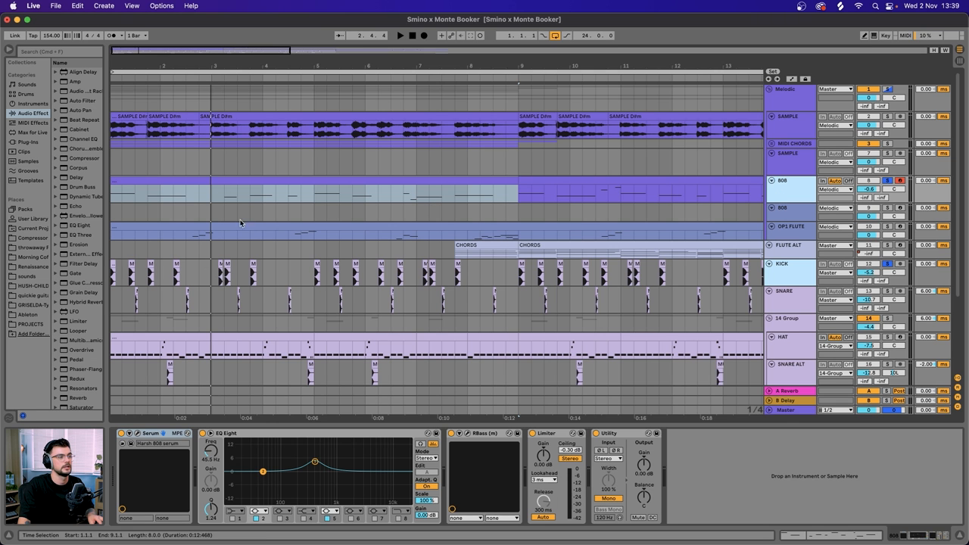
pyautogui.click(790, 263)
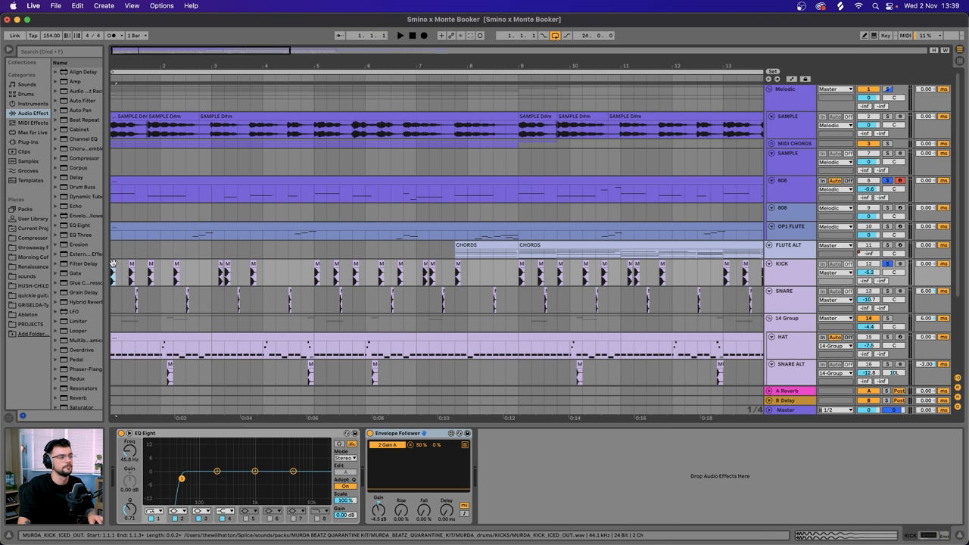
# - Turn Warp off in the kick clip's Audio section so it plays unwarped
pyautogui.click(399, 35)
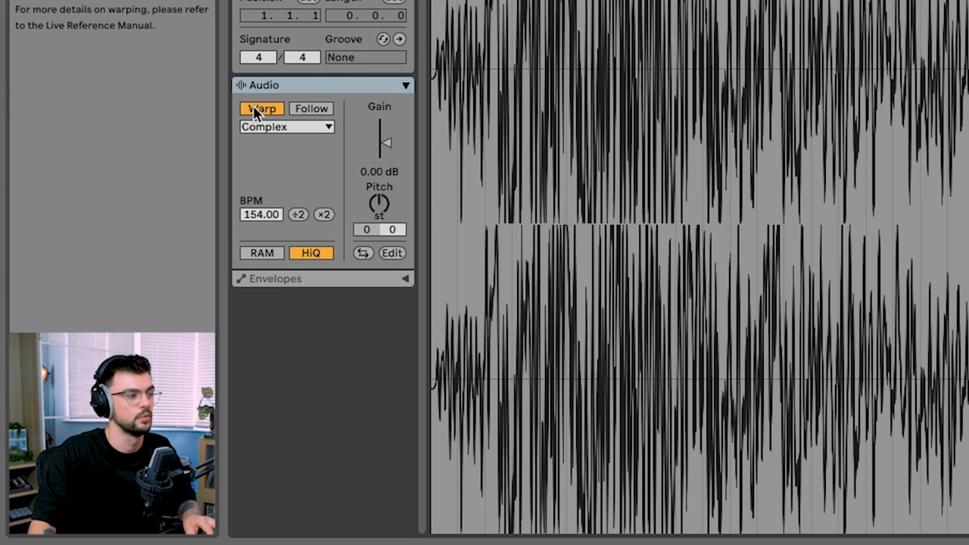
pyautogui.click(287, 127)
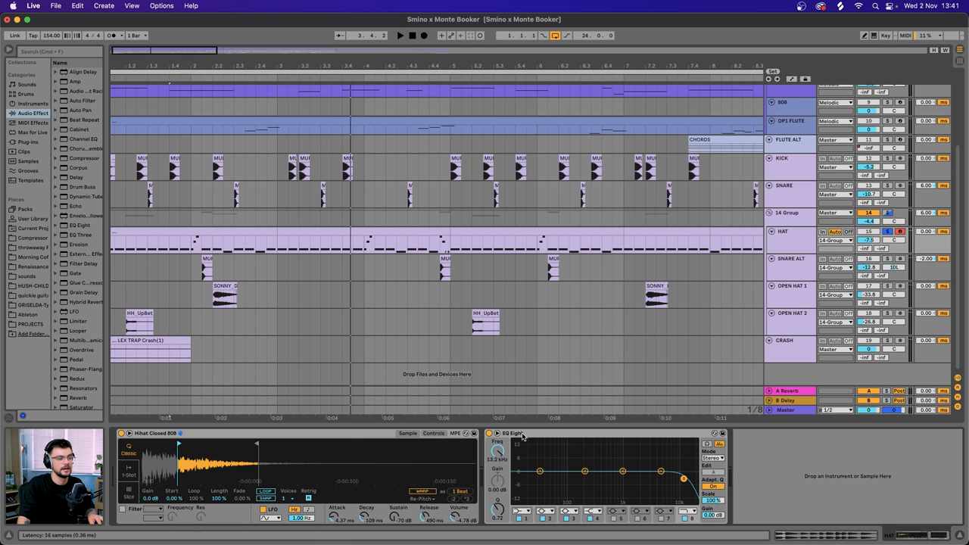
pyautogui.moveTo(563, 439)
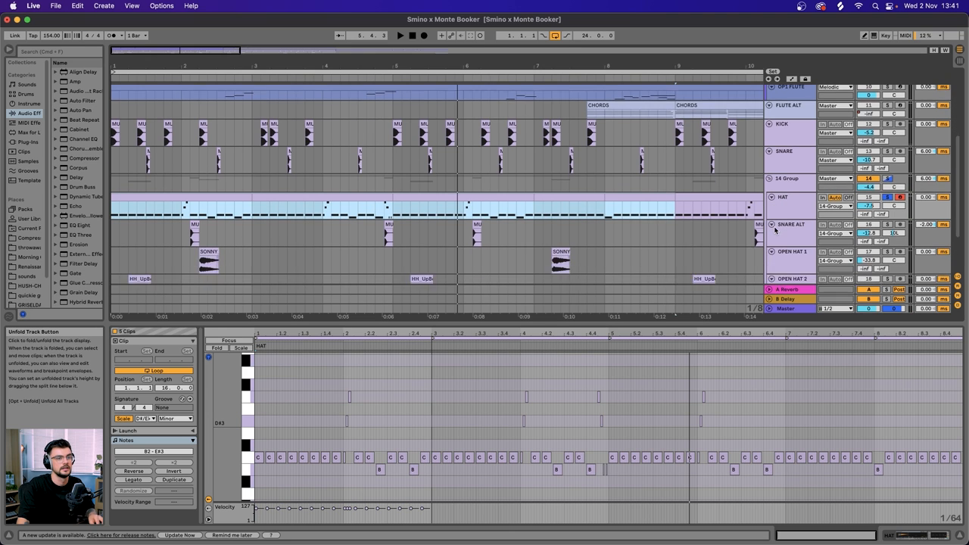
# - Scroll through the HAT clip's notes in the MIDI editor
pyautogui.scroll(-3)
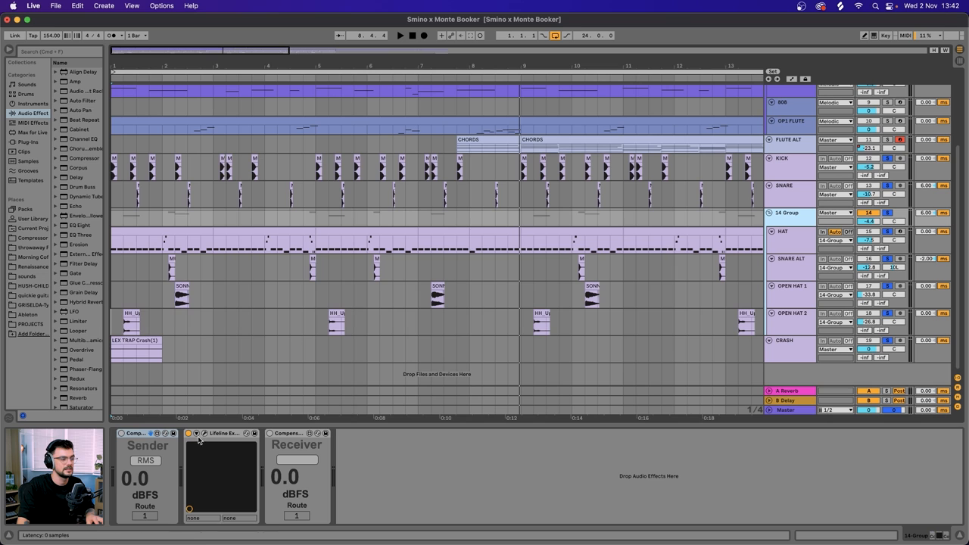
# - Enable the Compensator Sender around Lifeline on the drum group's chain
pyautogui.click(197, 433)
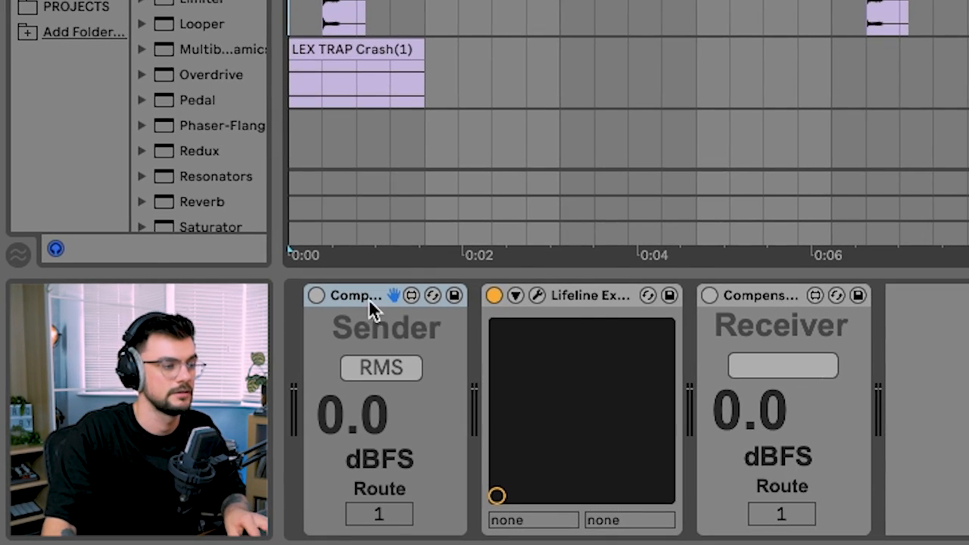
pyautogui.click(781, 365)
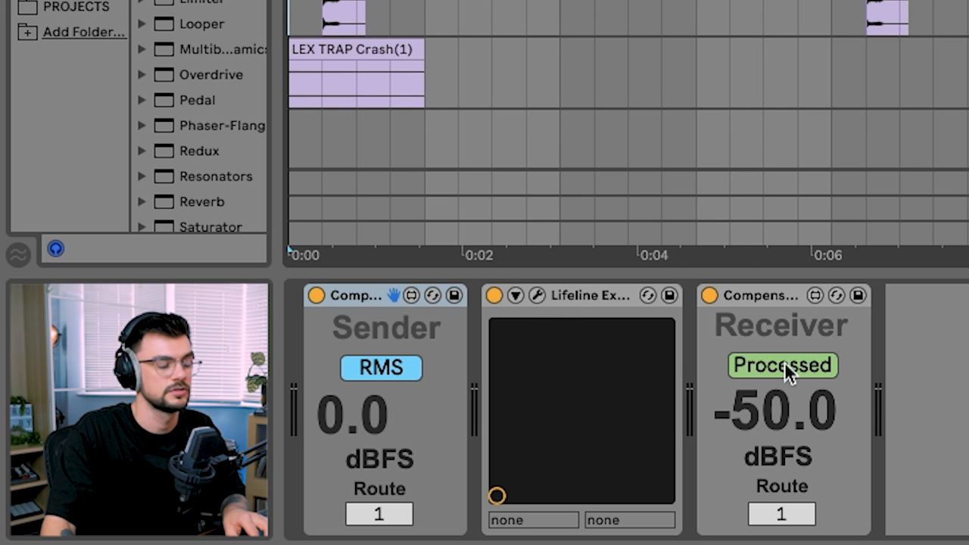
pyautogui.moveTo(551, 360)
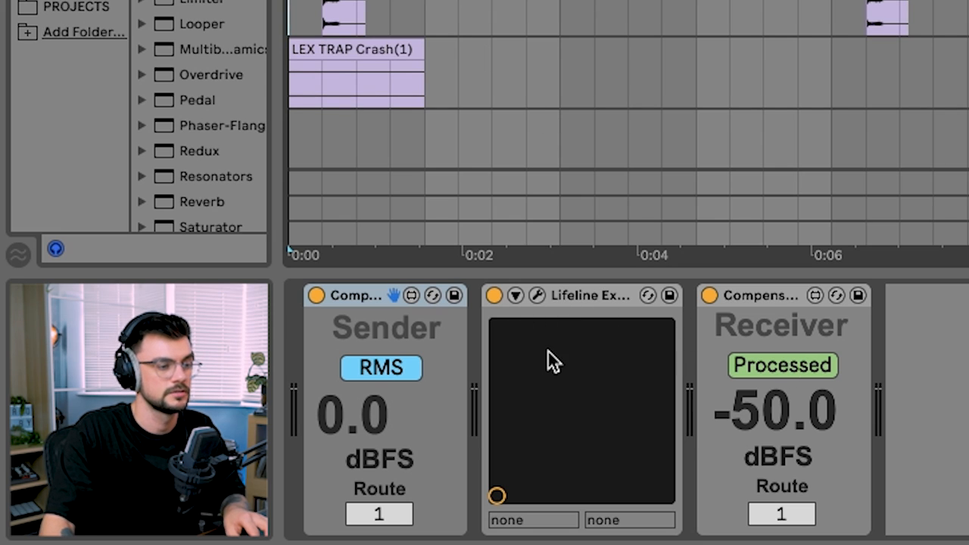